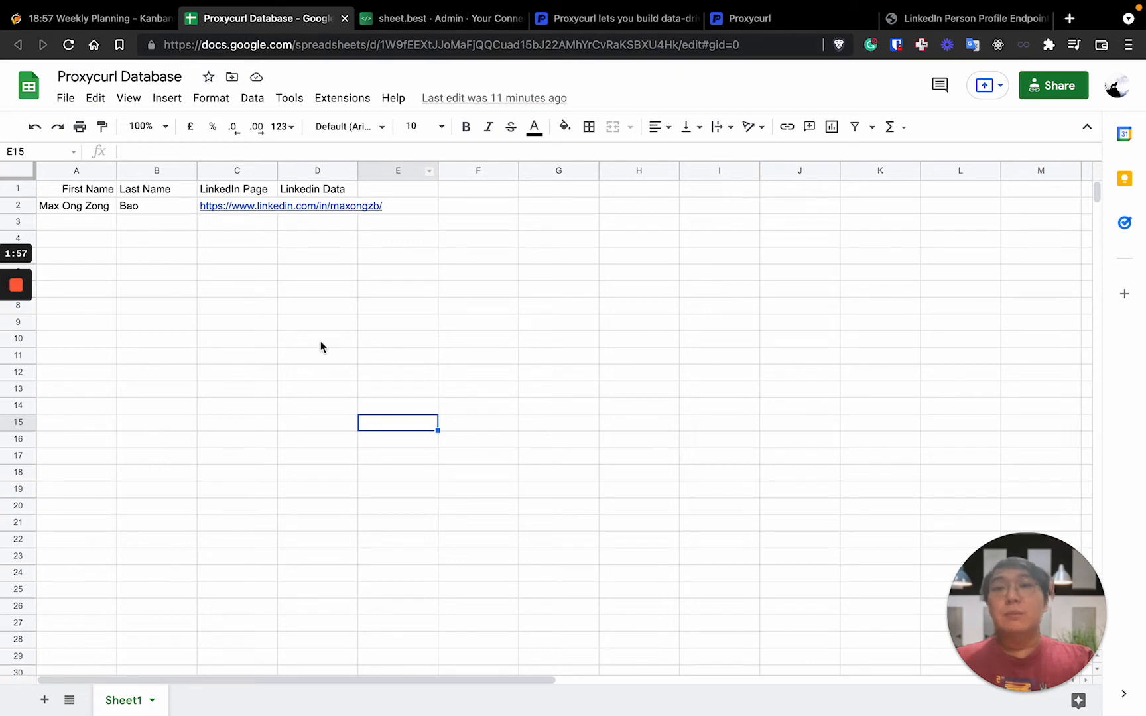
# Step: Bring up the sharing settings for the Proxycurl Database spreadsheet
pyautogui.click(317, 338)
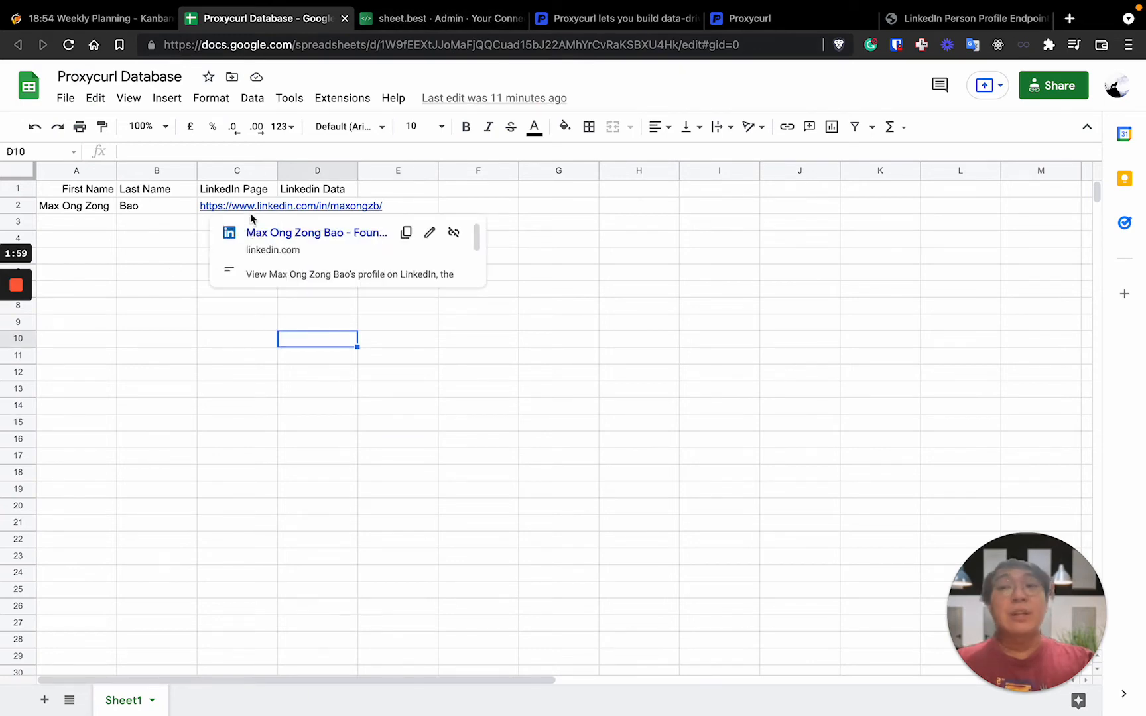
pyautogui.click(155, 305)
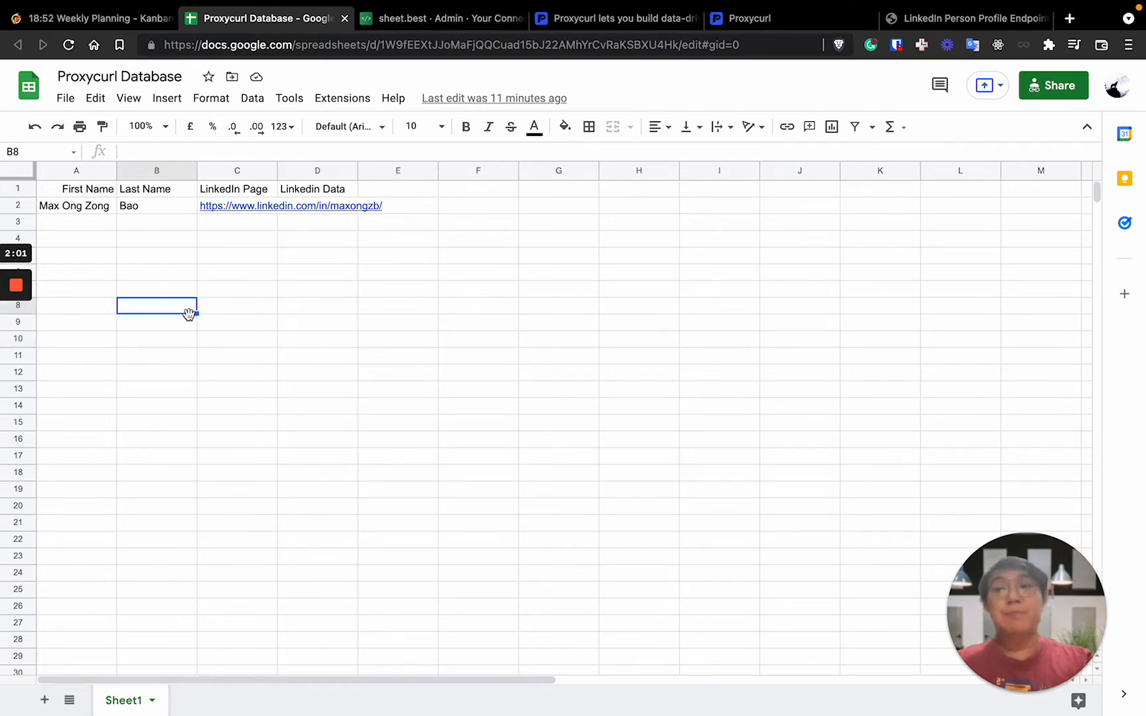
pyautogui.moveTo(290, 206)
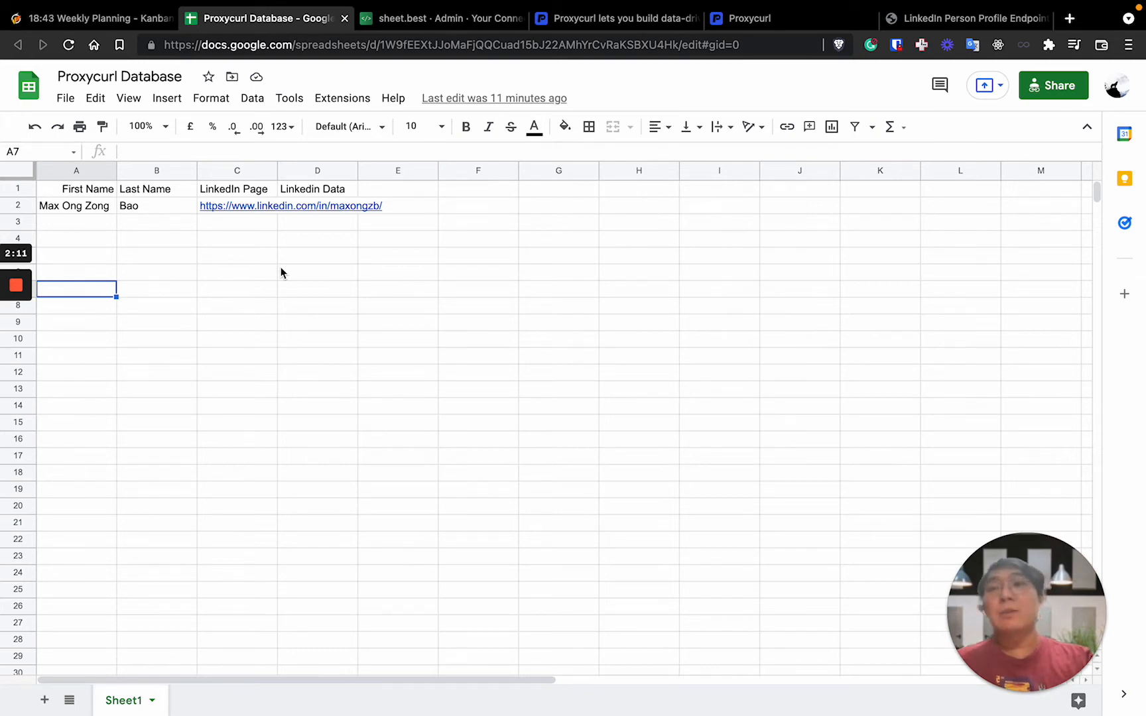
pyautogui.moveTo(320, 348)
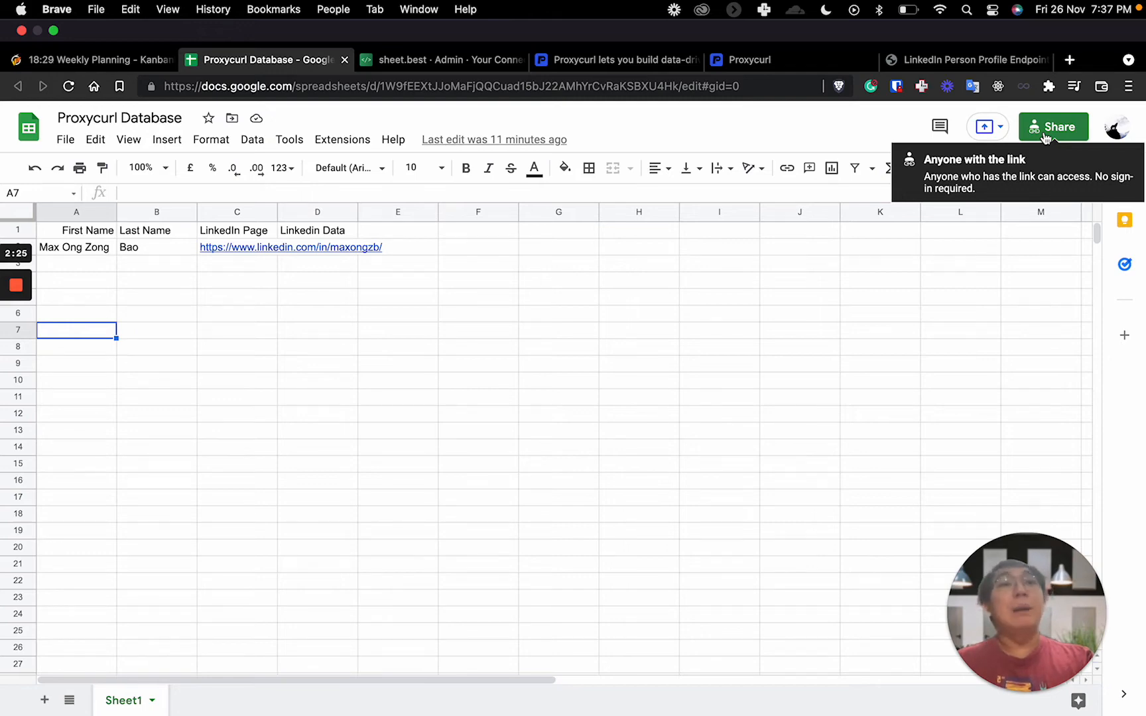
pyautogui.click(1053, 126)
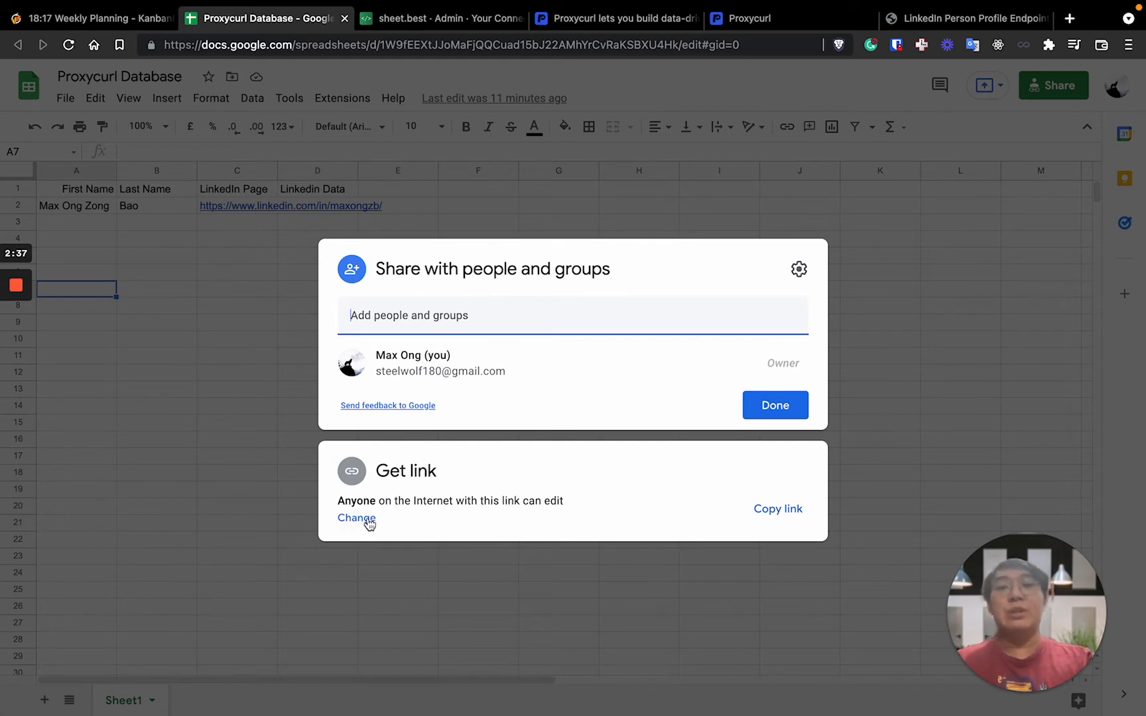
# Step: Set link access to Anyone with the link as Editor and copy the shareable link
pyautogui.click(356, 517)
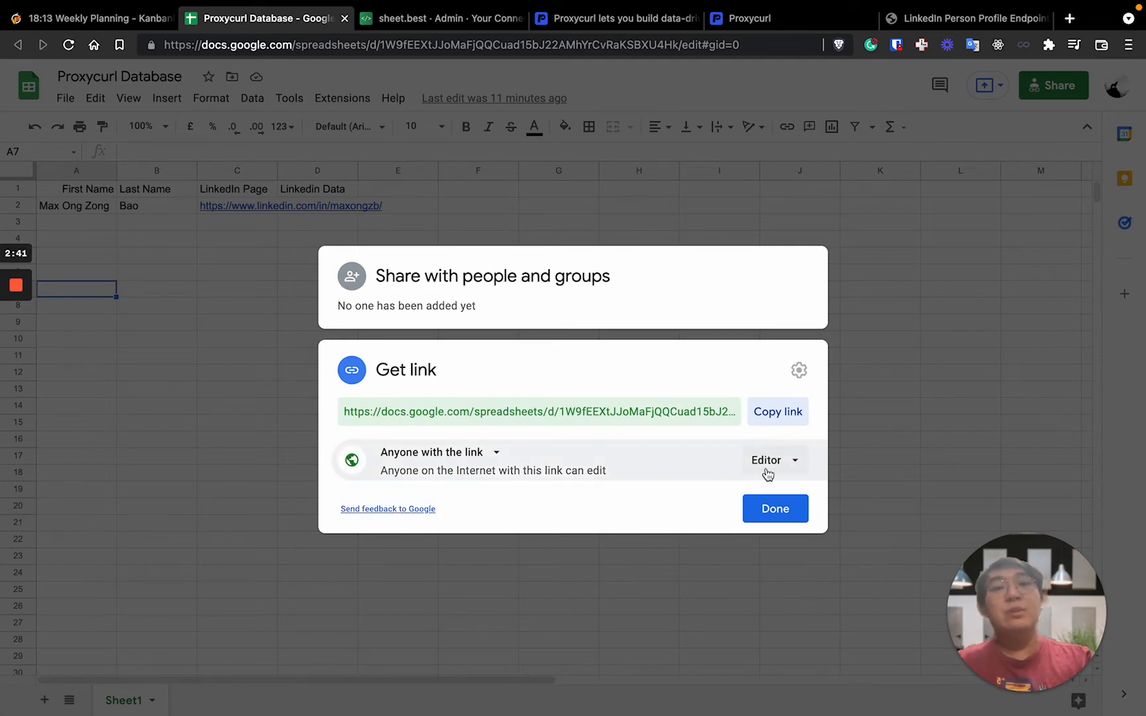
pyautogui.click(773, 460)
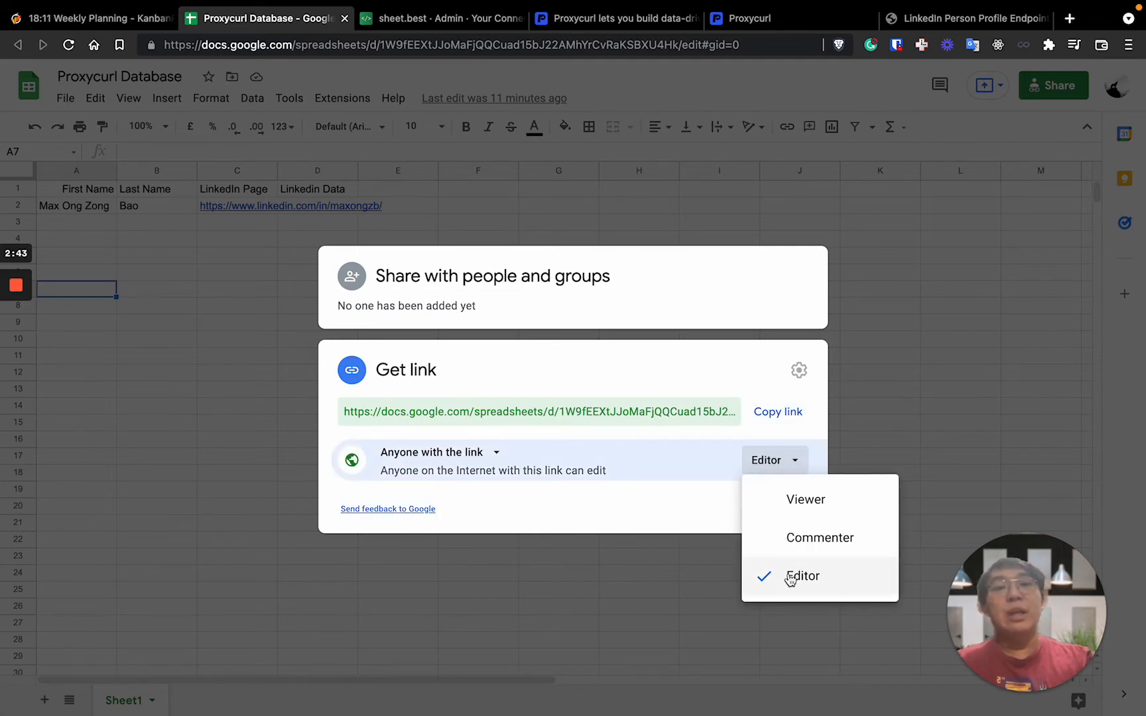
pyautogui.click(801, 575)
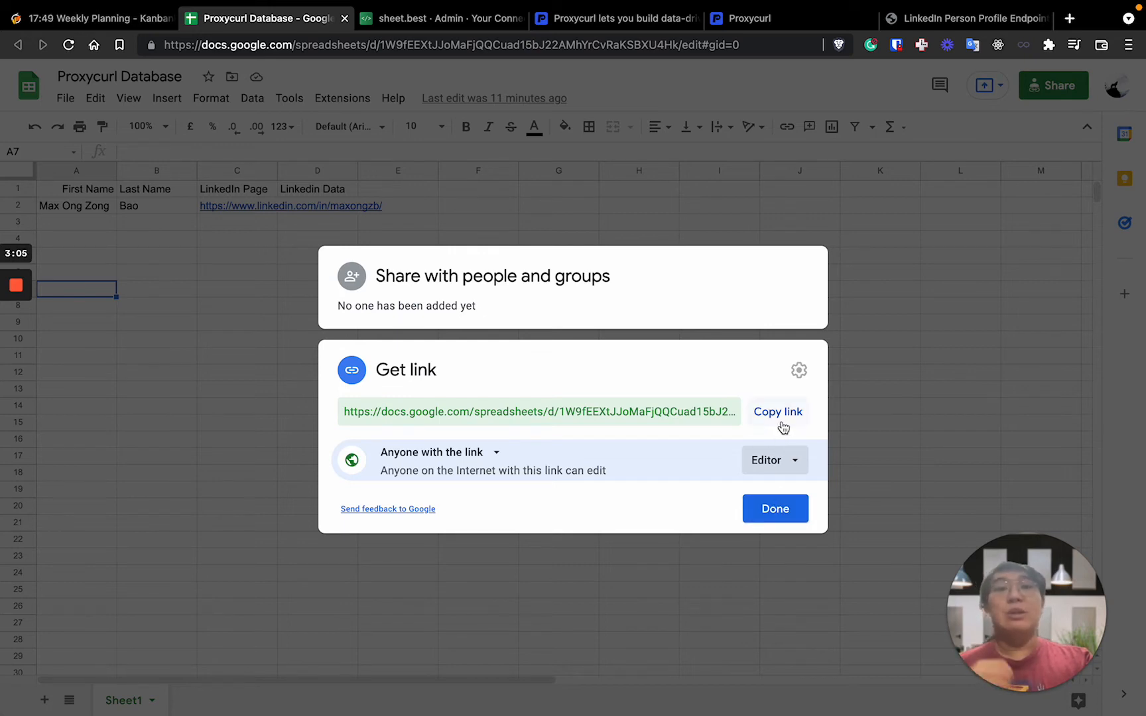
pyautogui.click(777, 411)
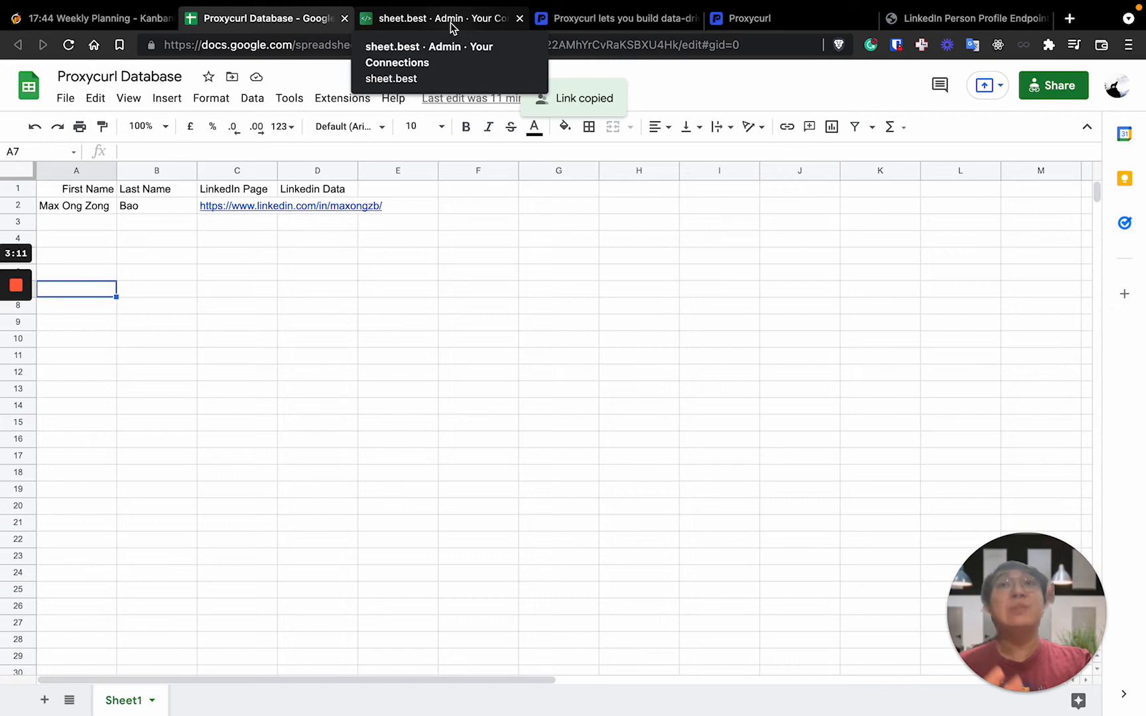
# Step: Return to the sheet.best homepage and sign in to reach the empty admin dashboard
pyautogui.click(439, 19)
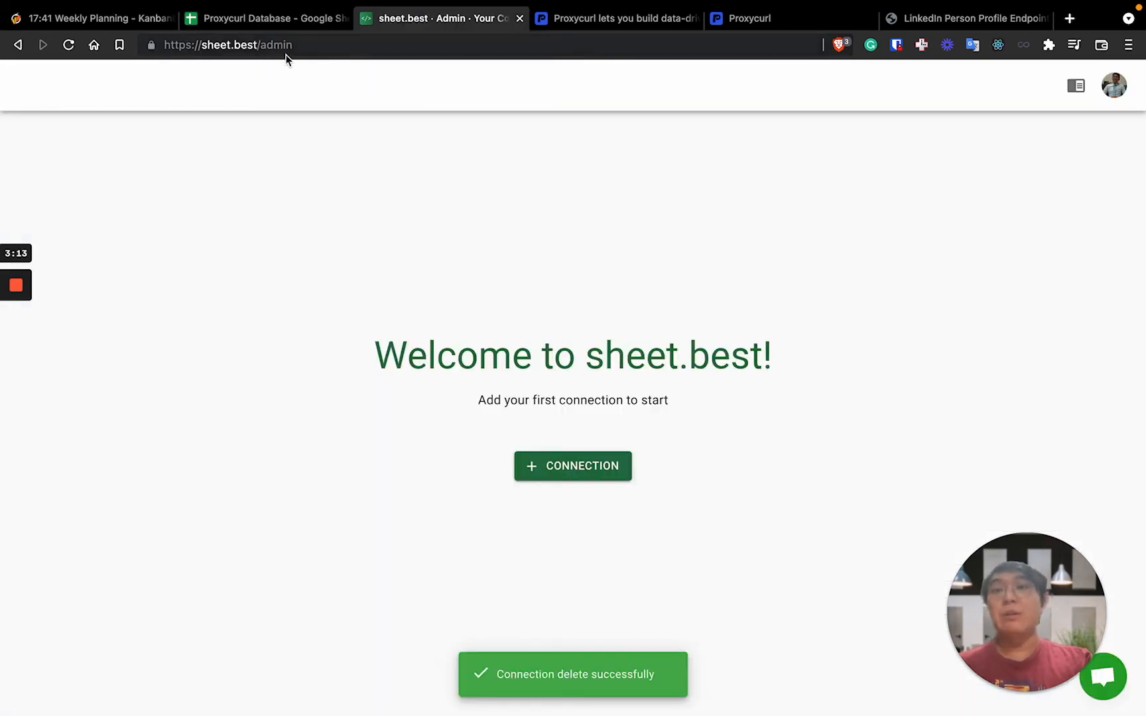
pyautogui.click(227, 45)
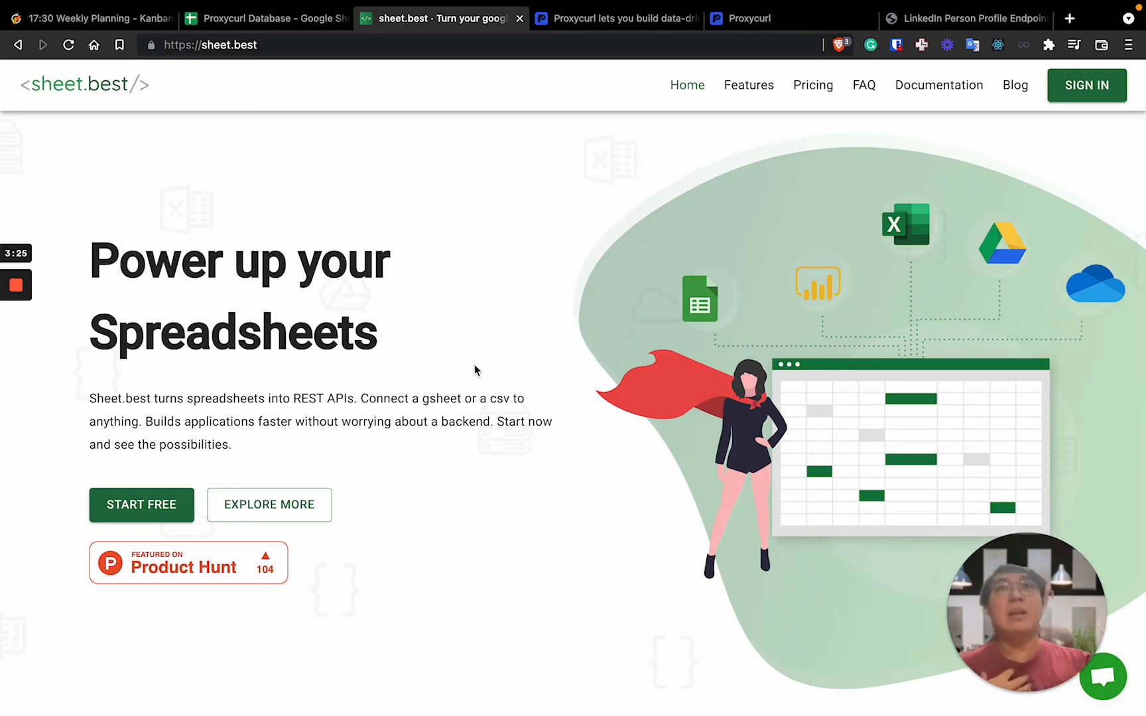
pyautogui.moveTo(1075, 176)
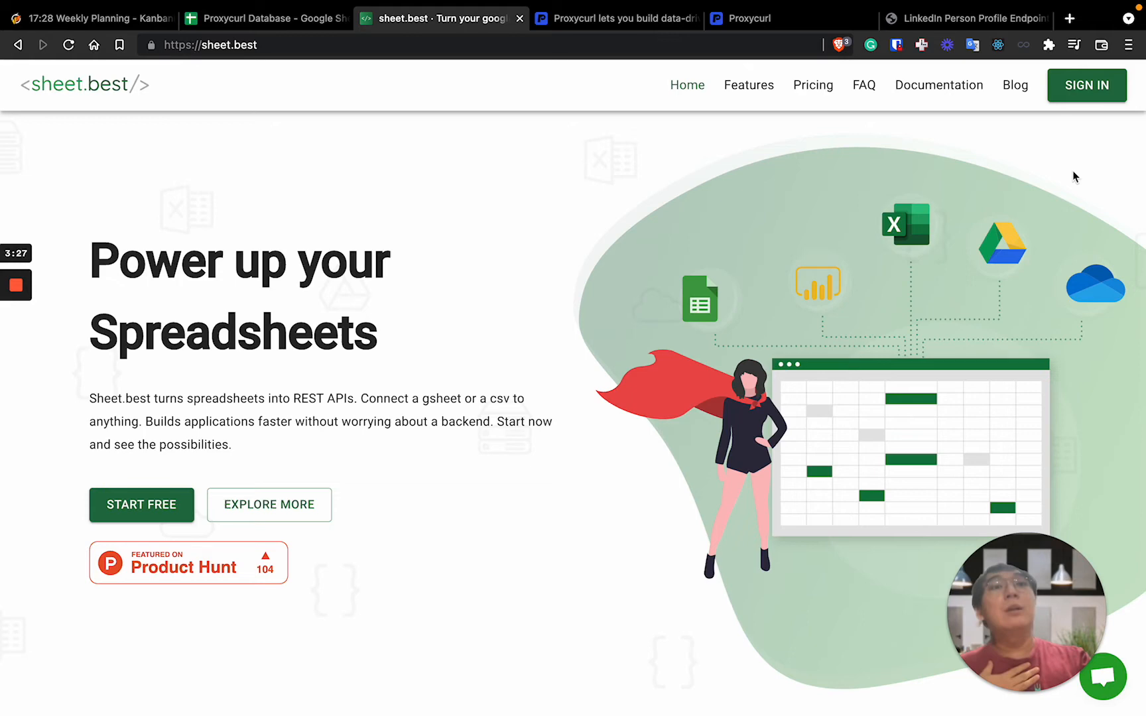
pyautogui.click(1085, 85)
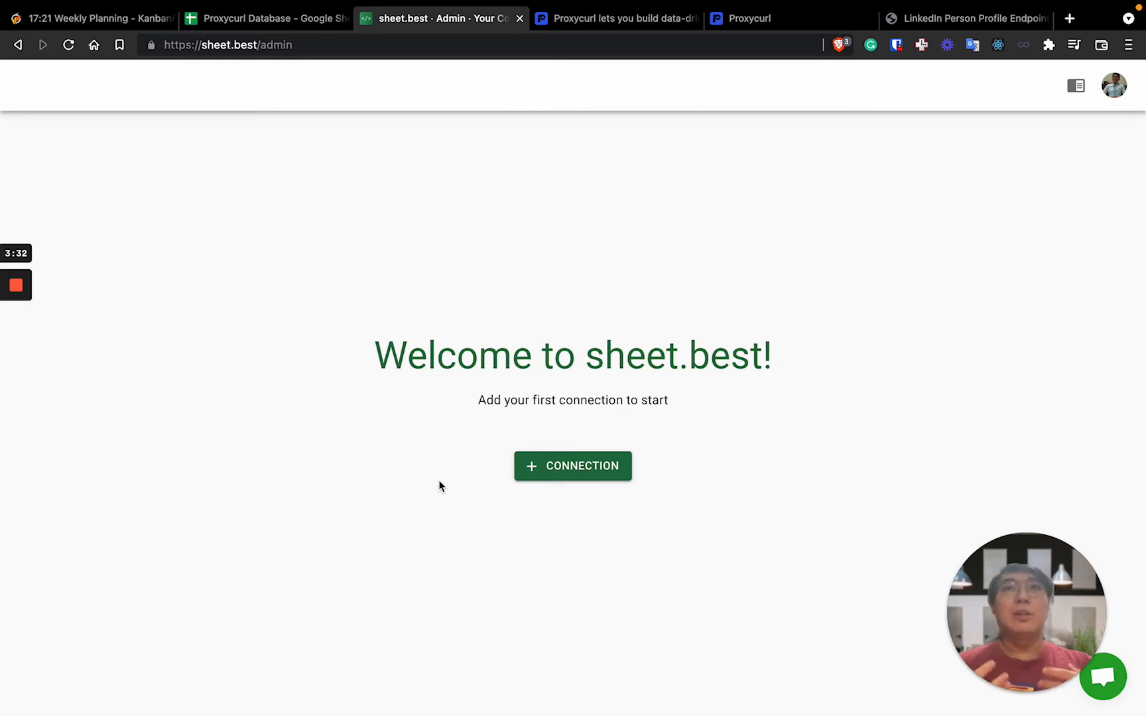
pyautogui.moveTo(473, 463)
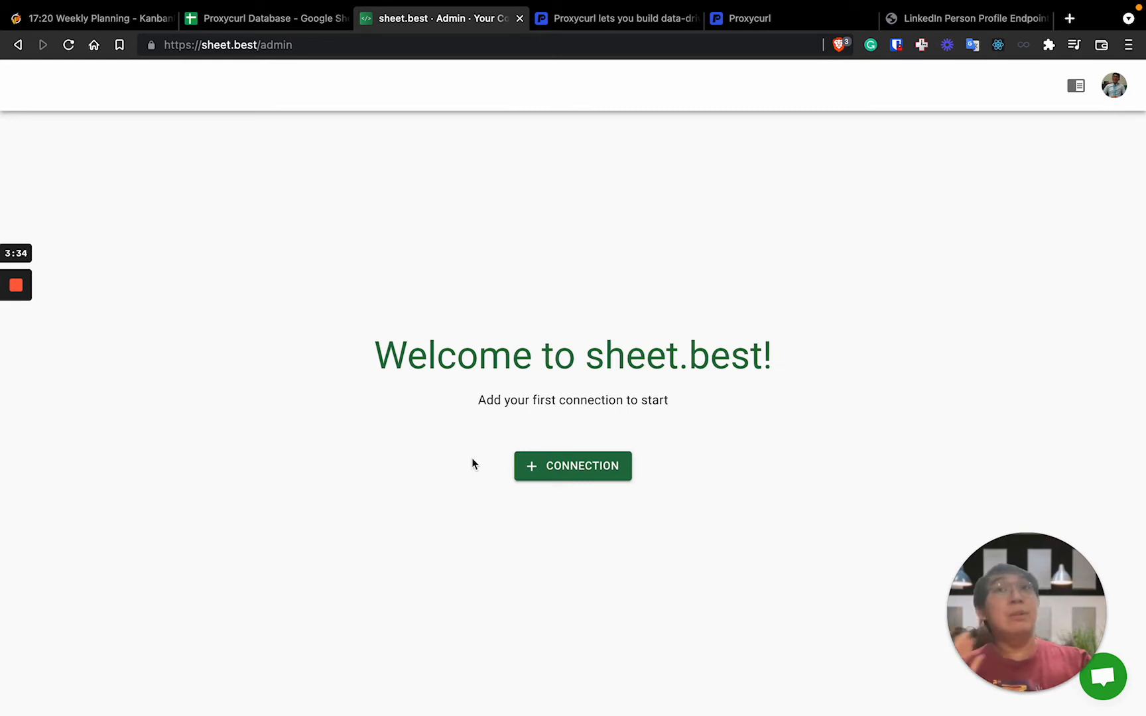
pyautogui.moveTo(330, 149)
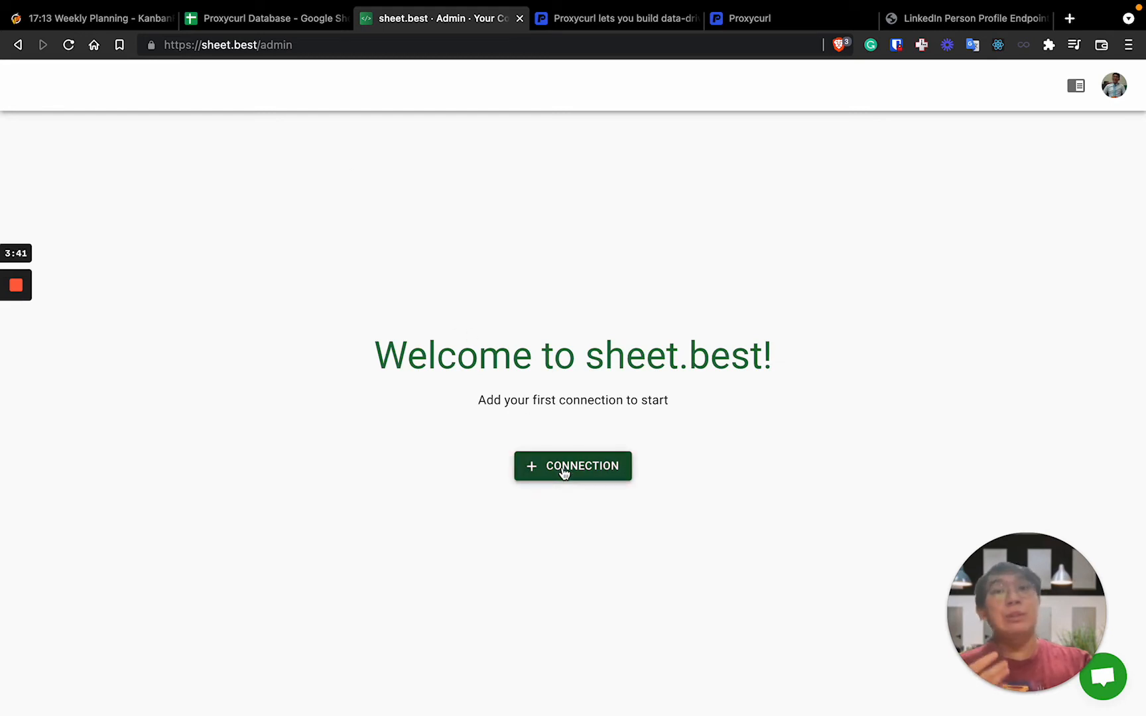
# Step: Start a new sheet.best connection named Proxycurl Database with Google Drive origin
pyautogui.click(572, 467)
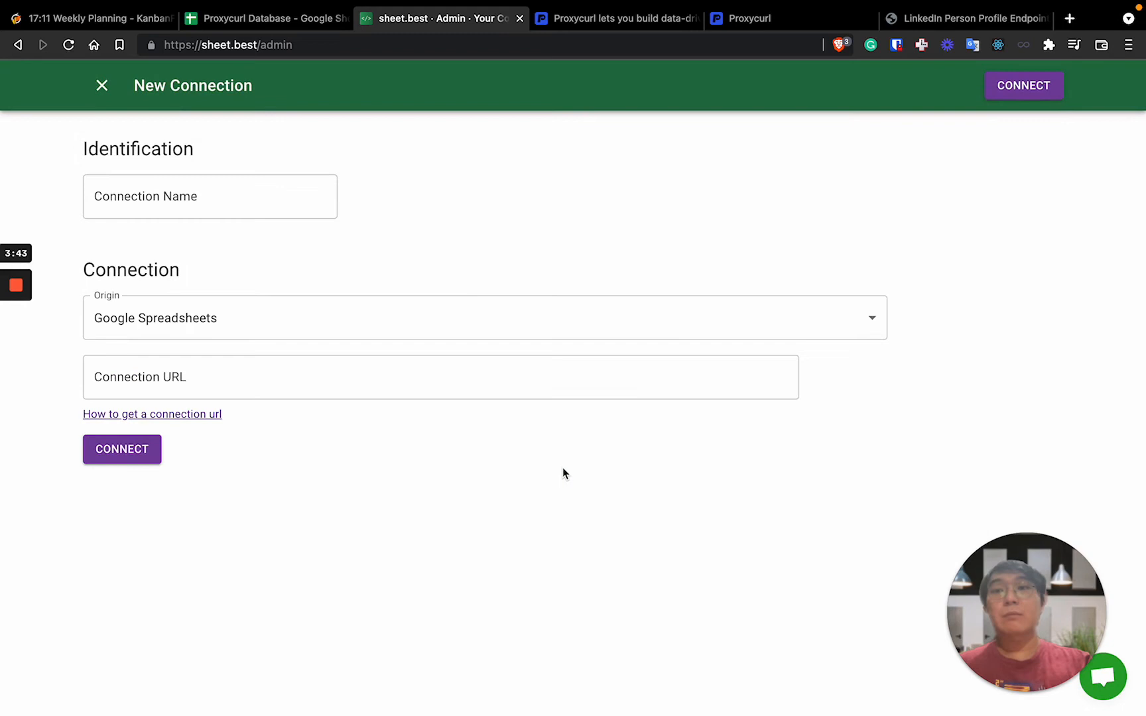
pyautogui.click(210, 197)
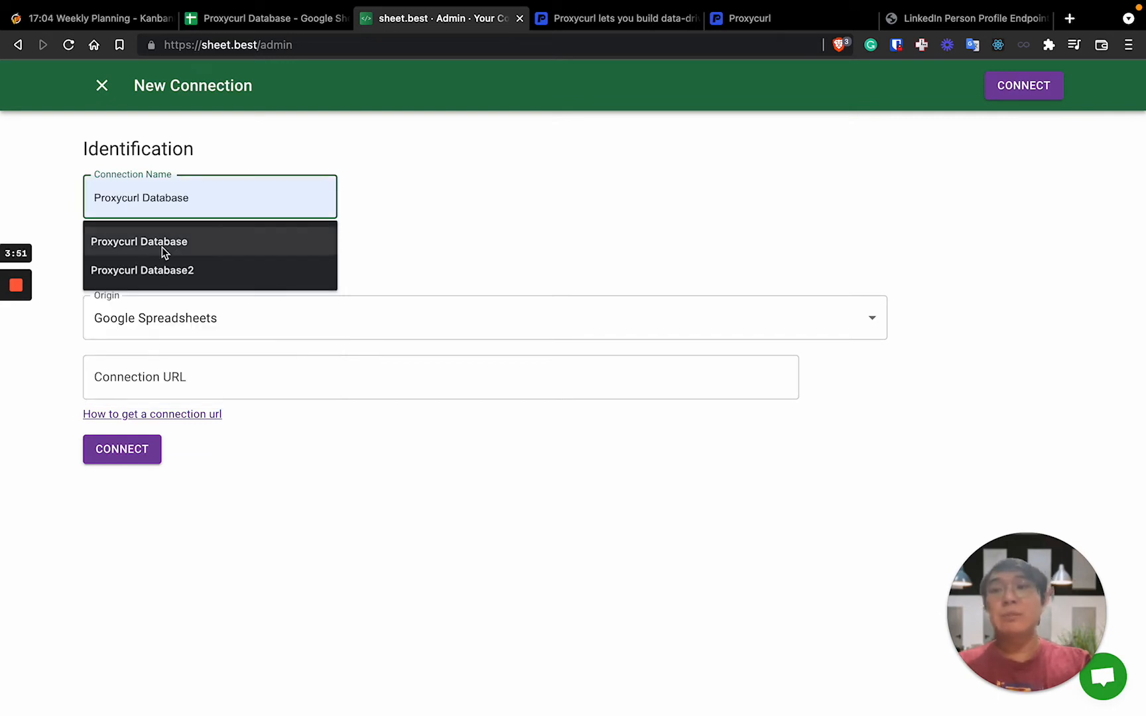
pyautogui.click(483, 317)
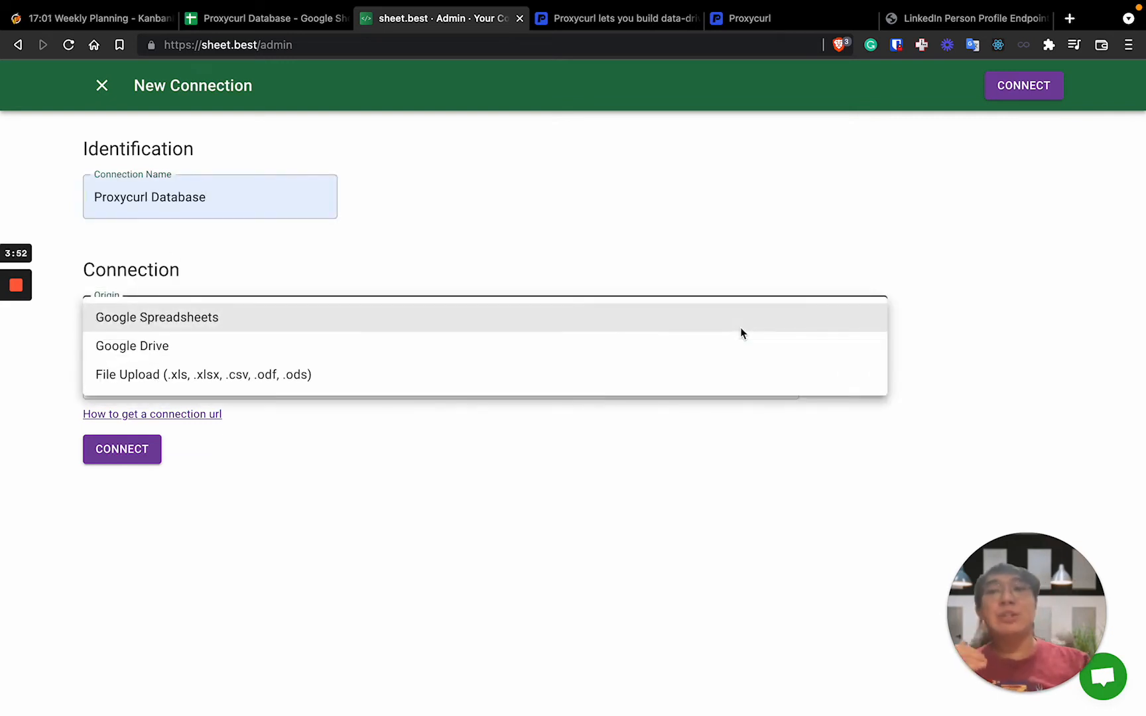
pyautogui.moveTo(514, 343)
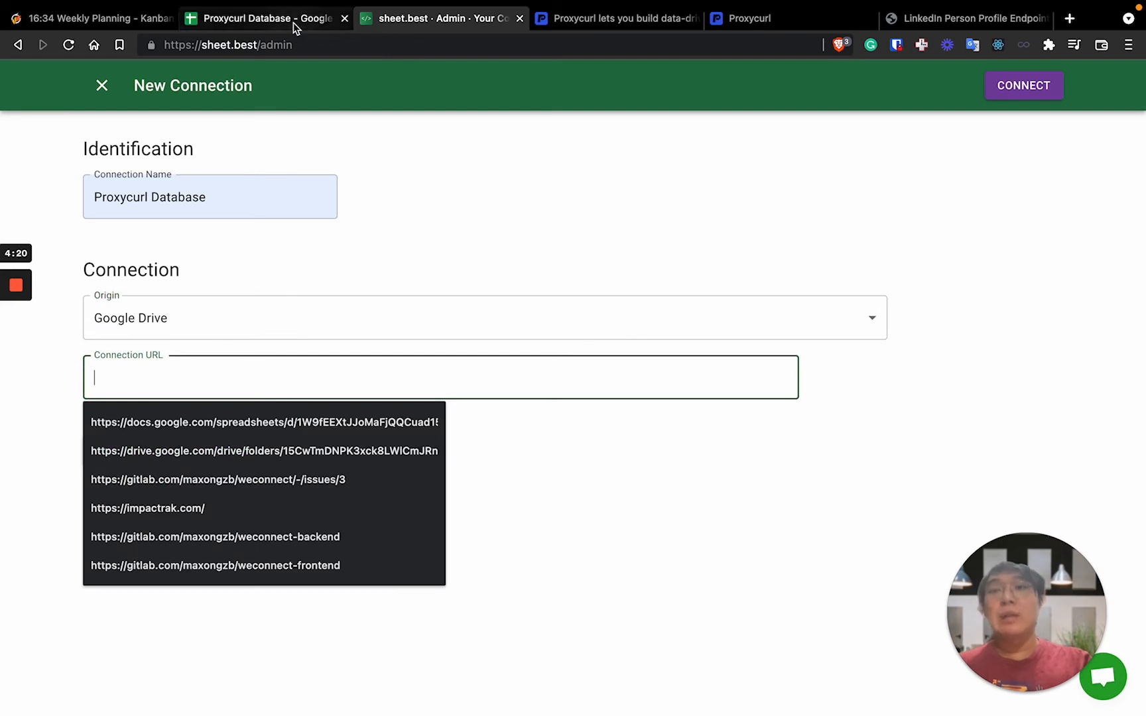
pyautogui.moveTo(267, 19)
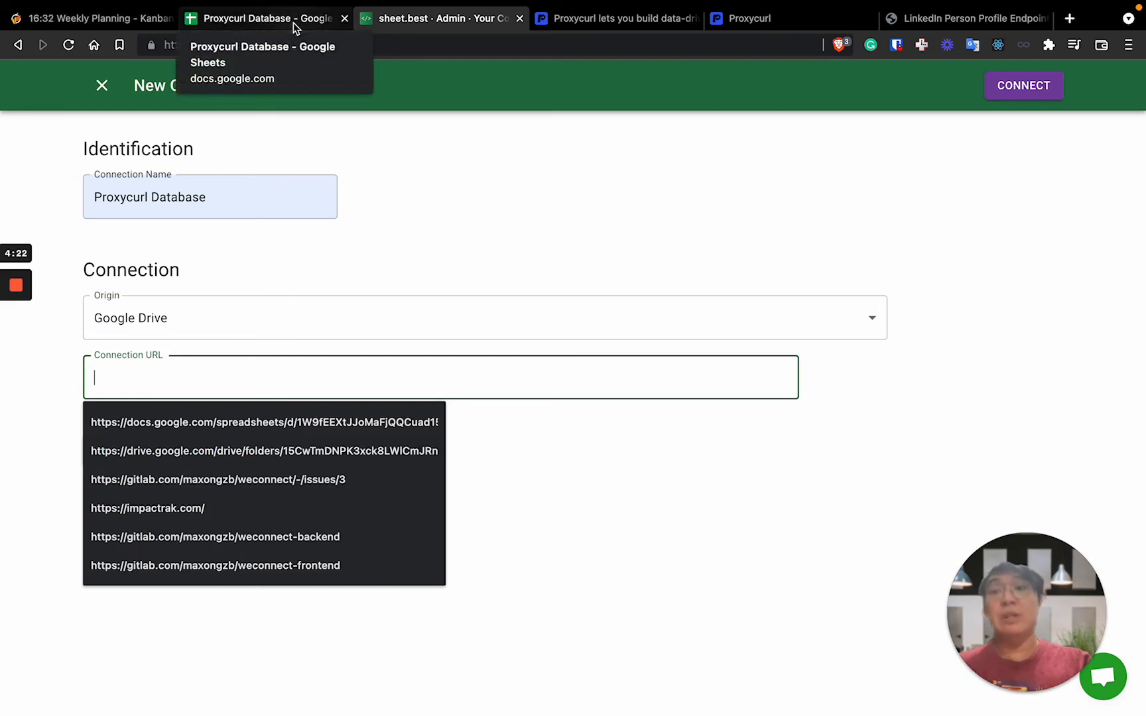
# Step: Copy the Proxycurl Database spreadsheet's shareable link again from its sharing settings
pyautogui.click(263, 17)
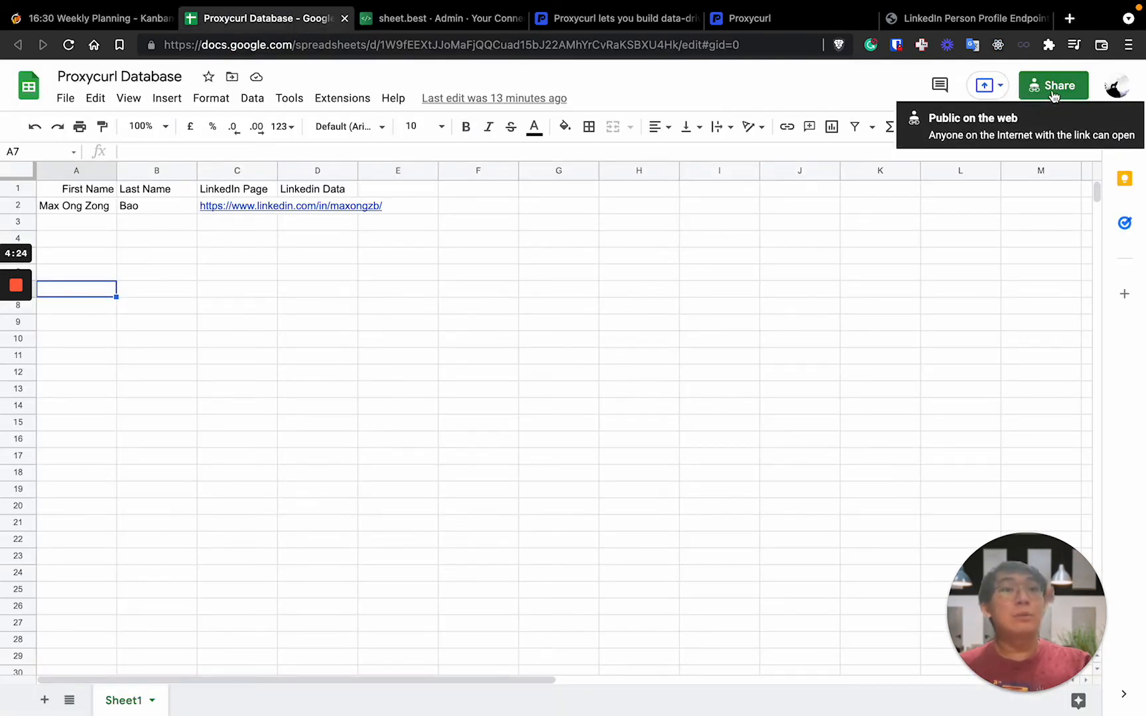
pyautogui.click(1053, 84)
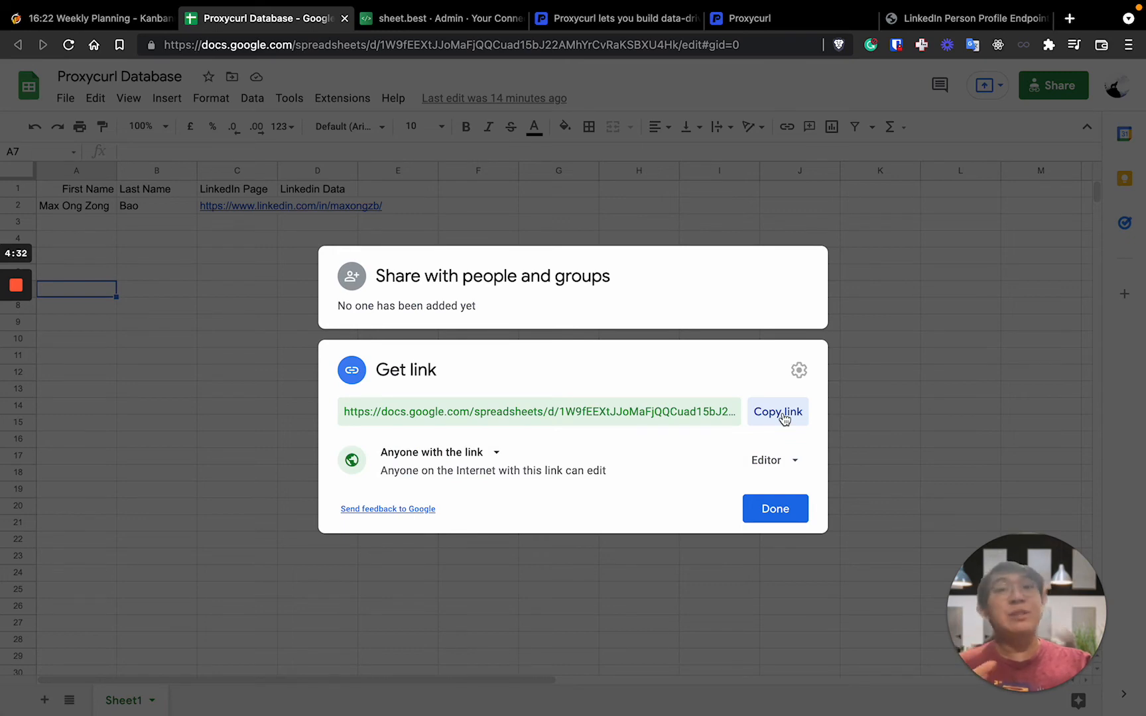
pyautogui.click(777, 412)
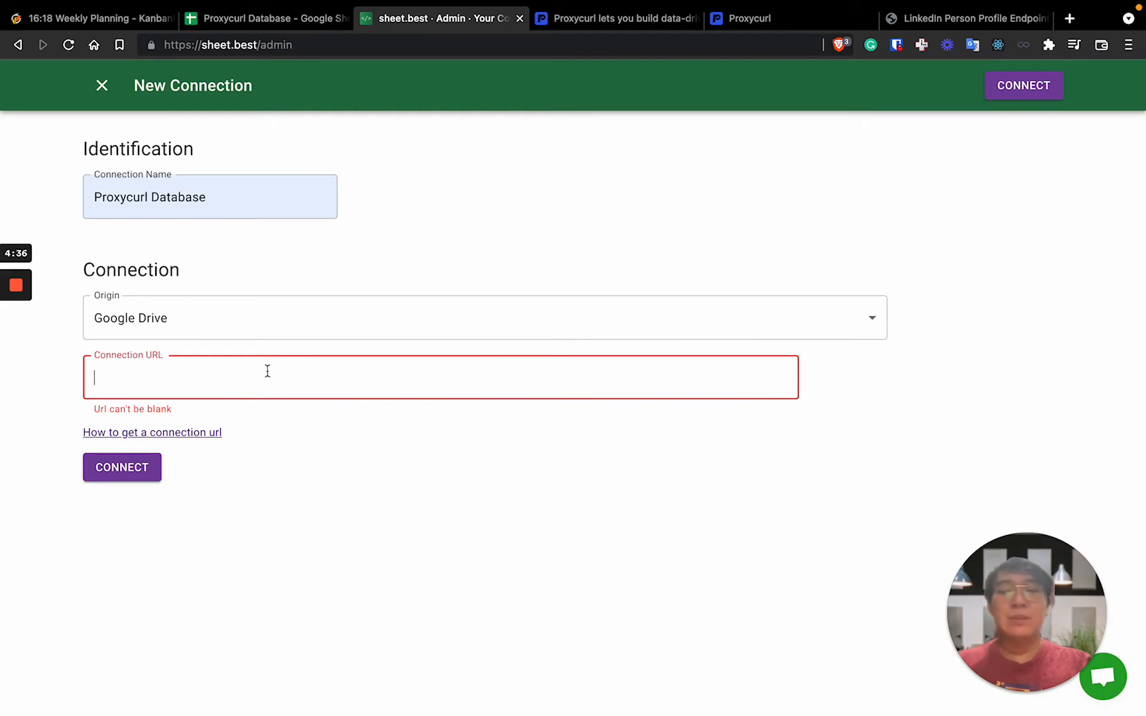
# Step: Fill Connection URL with the Google Sheets link and submit the connection
pyautogui.write('https://docs.google.com/spreadsheets/d/1W9fEEXtJJoMaFjQQCuad15bJ22AMhYrCvRaKSBXU4Hk/edit?usp=sharing')
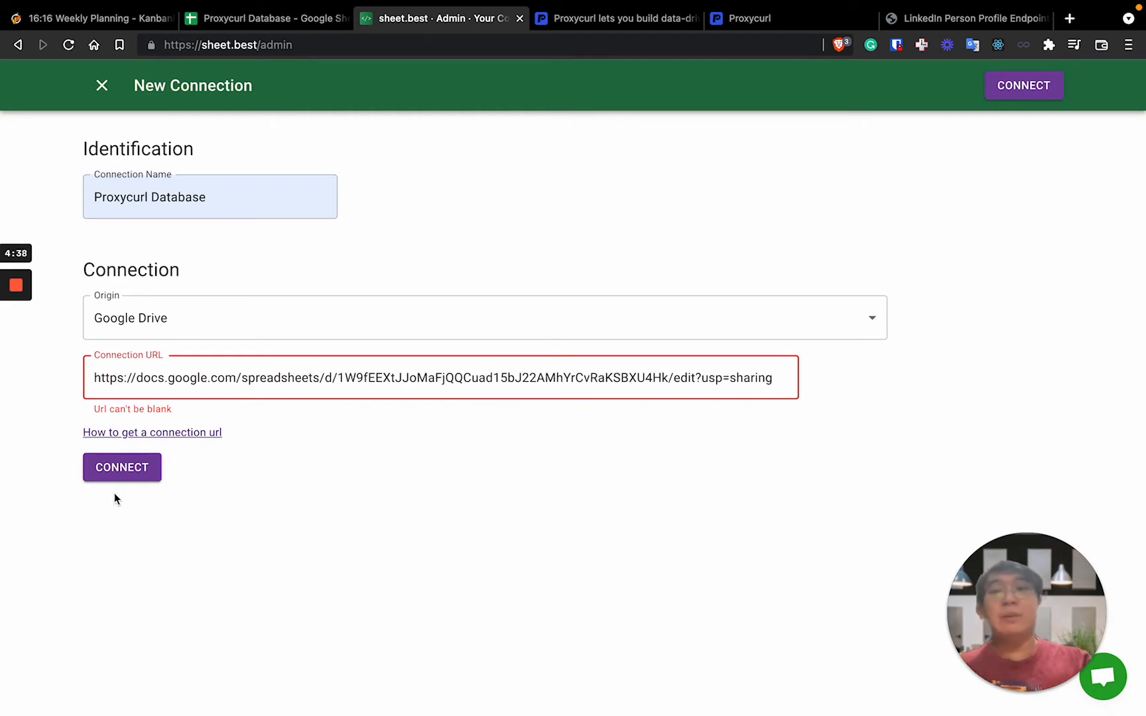
pyautogui.click(121, 467)
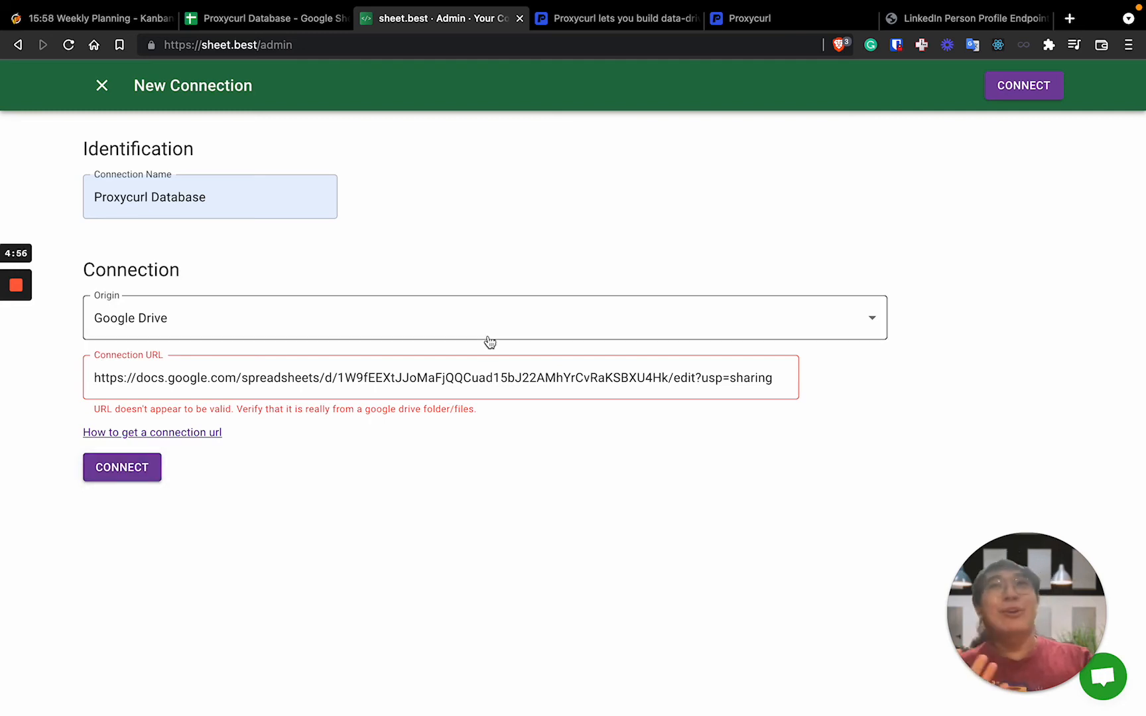
# Step: Switch the origin to Google Spreadsheets and create the Proxycurl Database connection
pyautogui.click(484, 317)
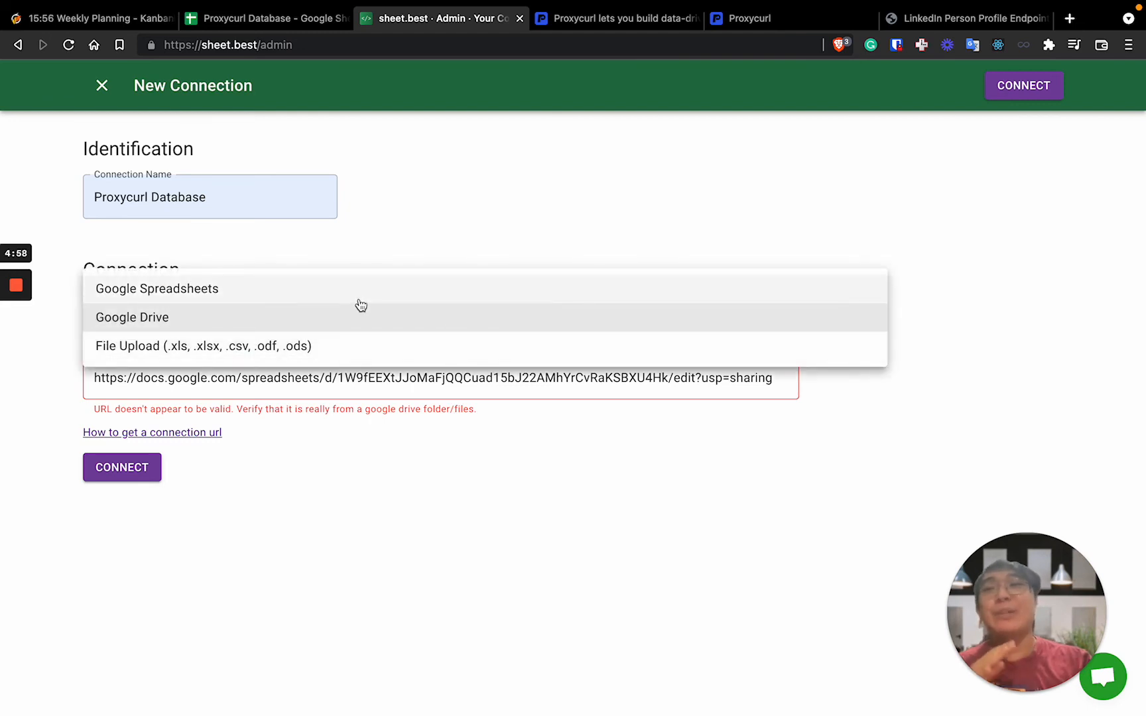
pyautogui.click(157, 289)
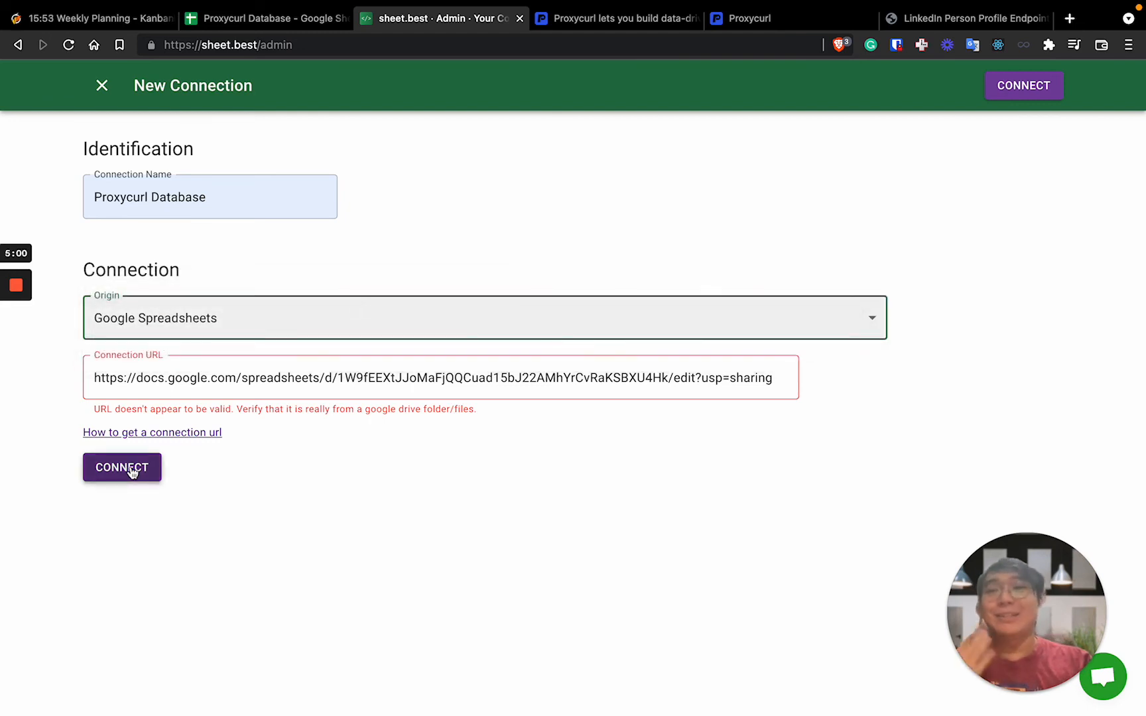
pyautogui.click(121, 467)
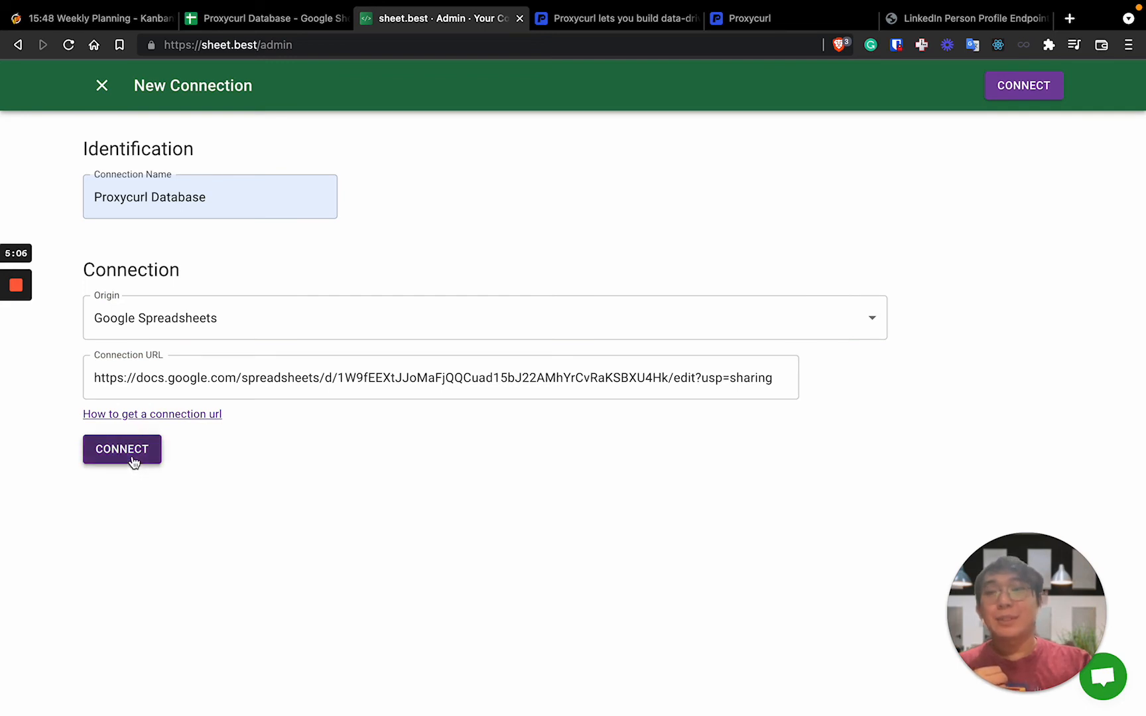
pyautogui.click(122, 448)
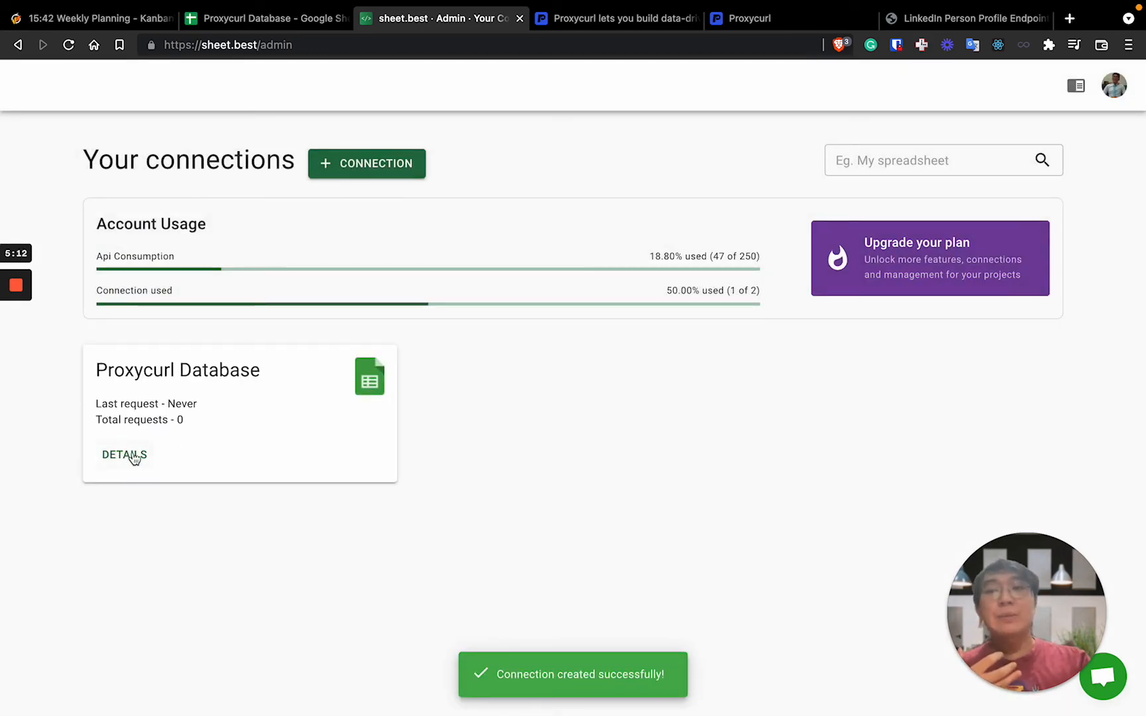
# Step: Show the details of the Proxycurl Database connection
pyautogui.click(124, 455)
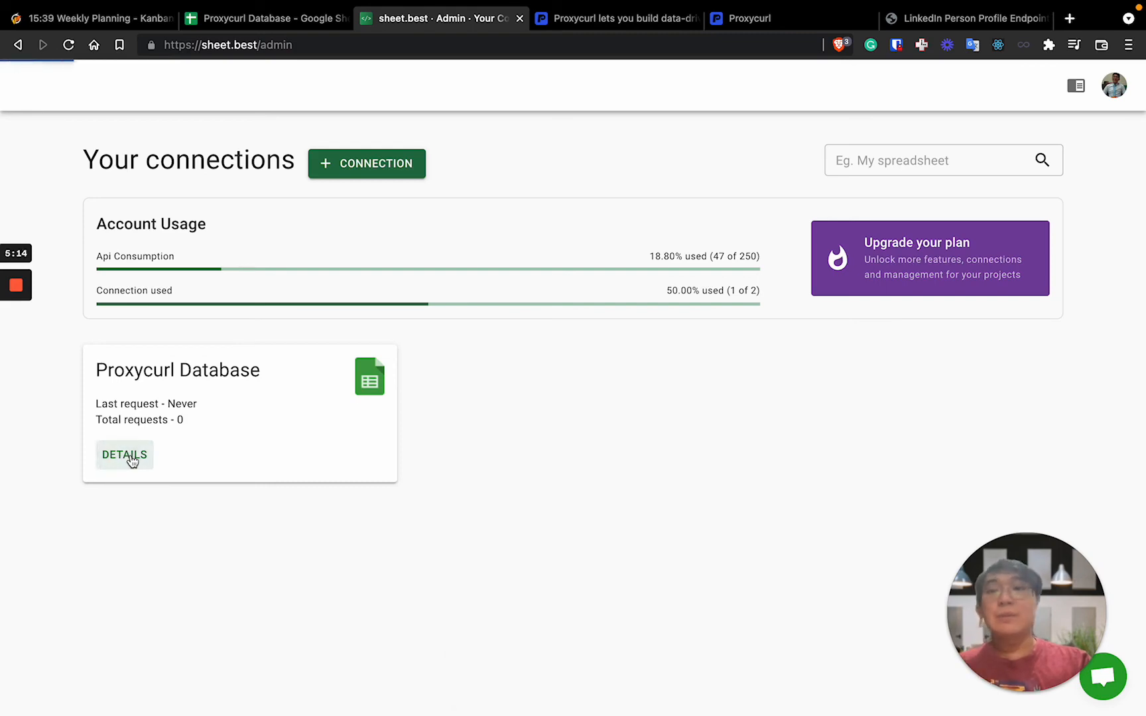
pyautogui.click(124, 455)
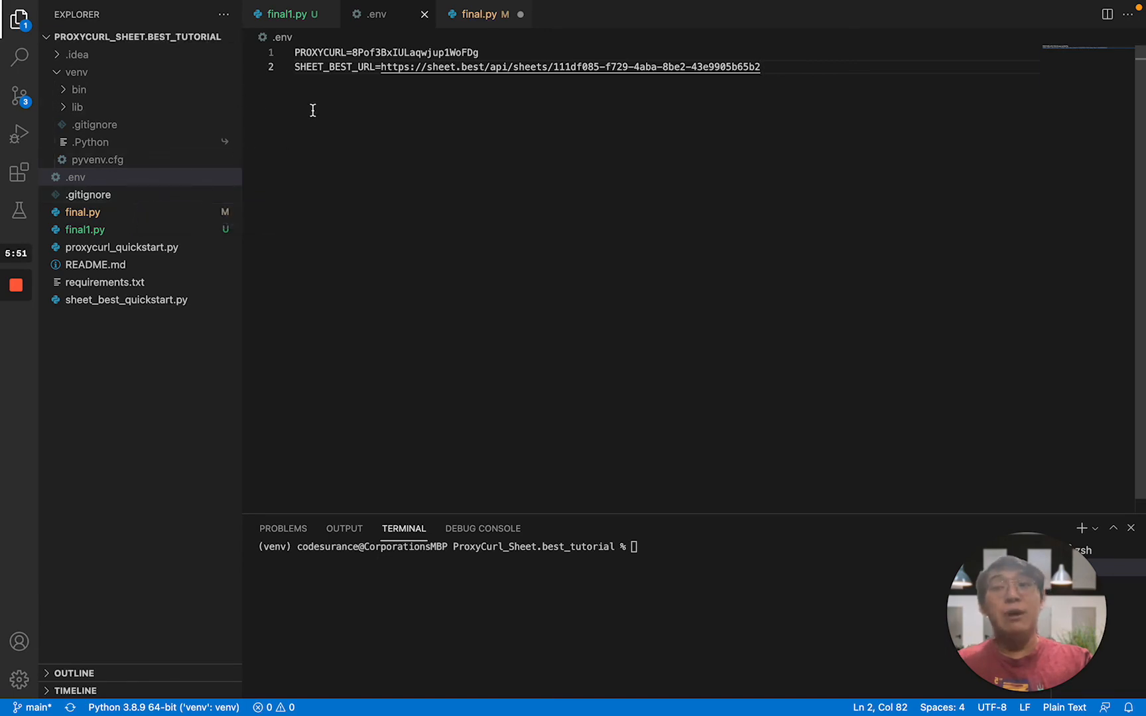
pyautogui.moveTo(468, 118)
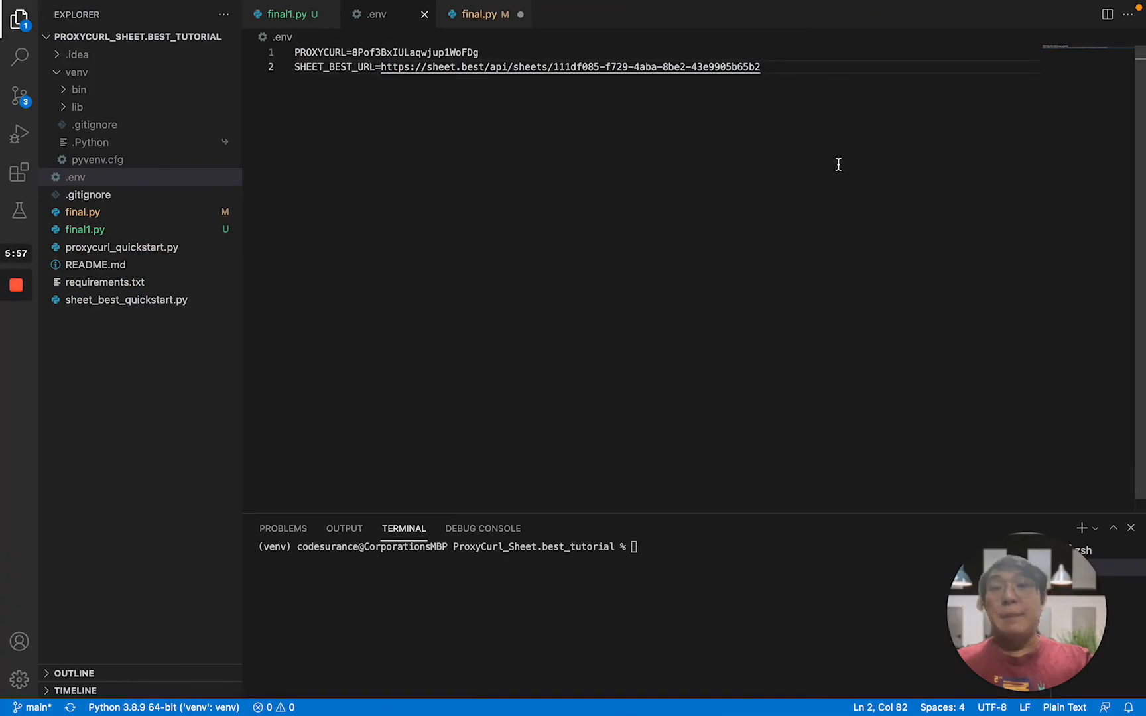
# Step: Replace the old SHEET_BEST_URL value in .env with the new sheet.best API URL
pyautogui.moveTo(418, 66); pyautogui.dragTo(760, 67)
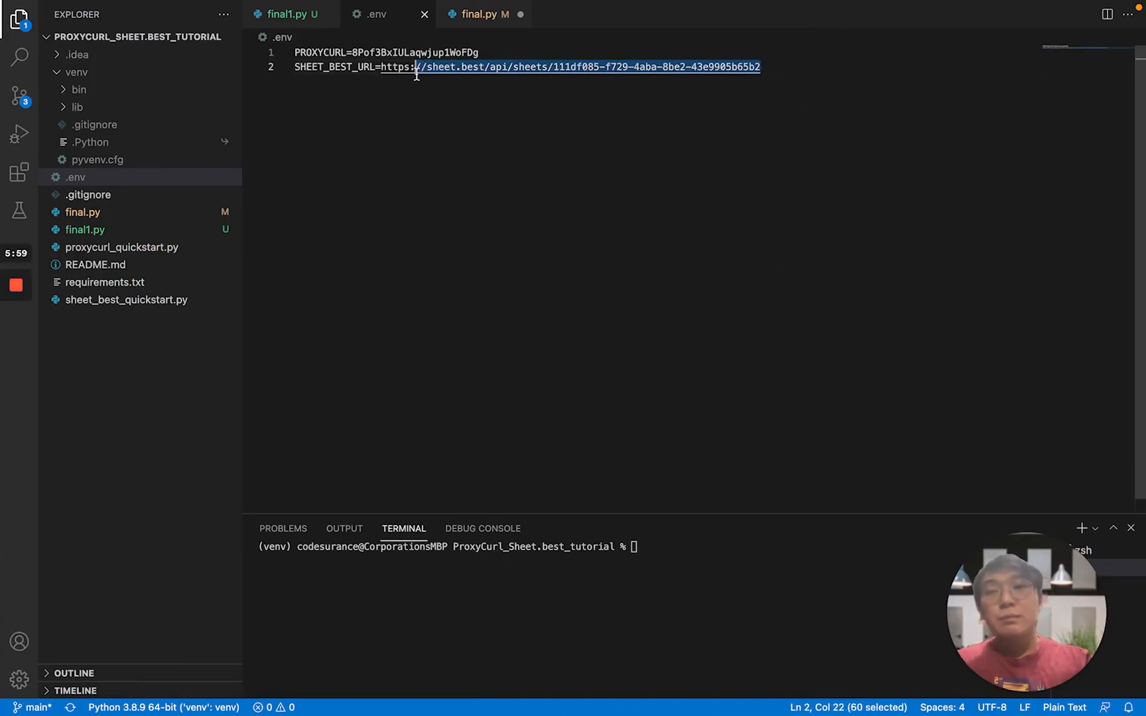
pyautogui.moveTo(417, 67); pyautogui.dragTo(381, 66)
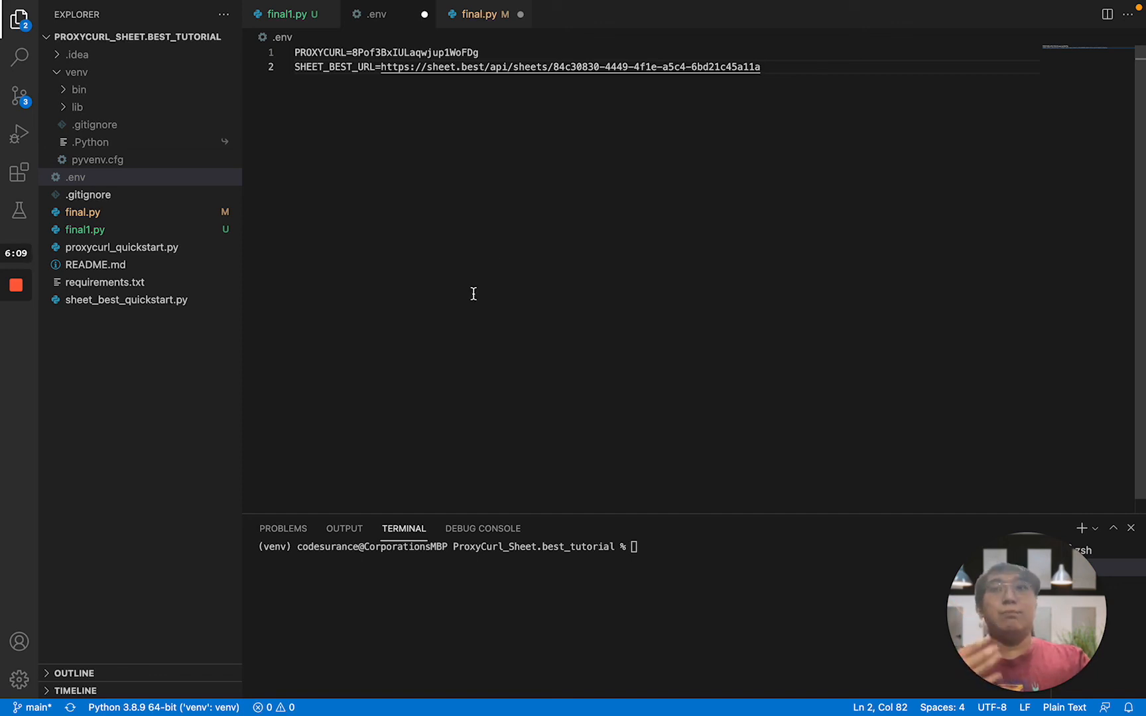
pyautogui.moveTo(133, 276)
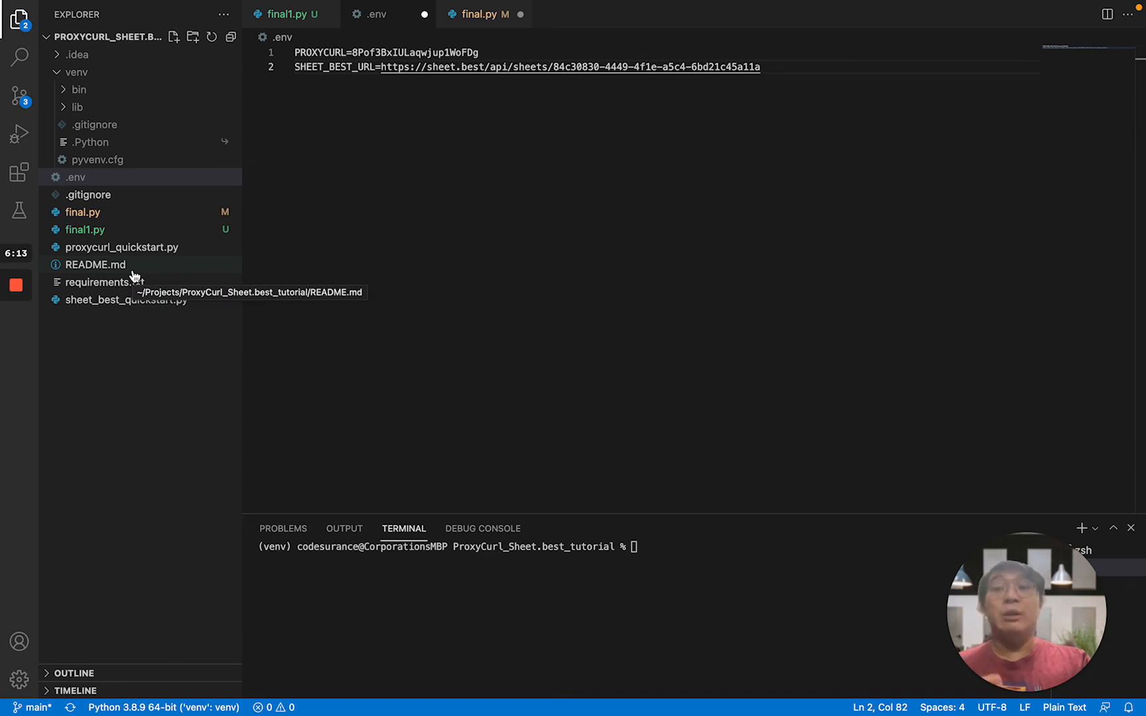
# Step: View README.md with the project structure and setup instructions
pyautogui.doubleClick(96, 264)
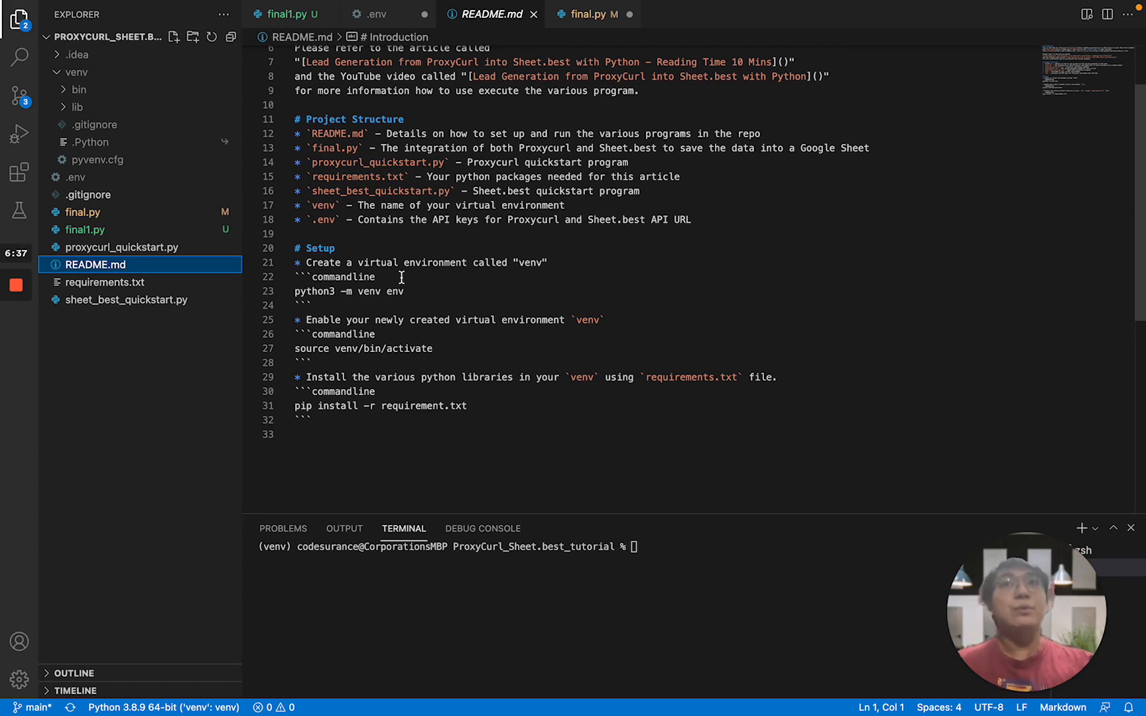
pyautogui.moveTo(599, 13)
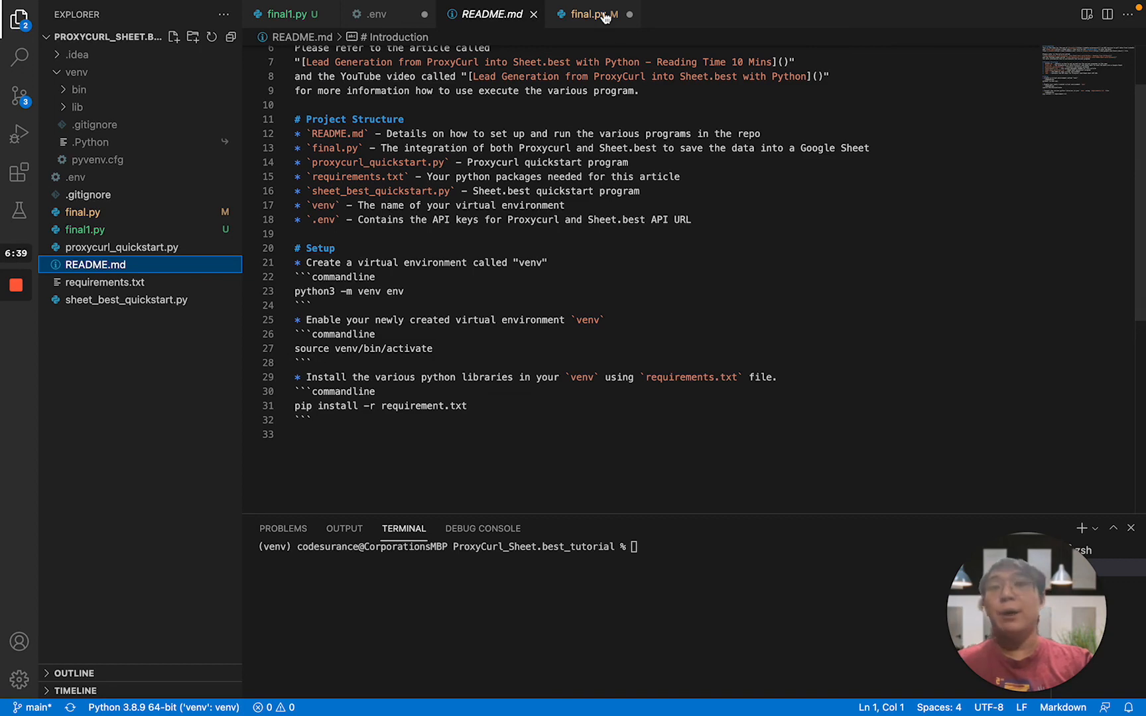